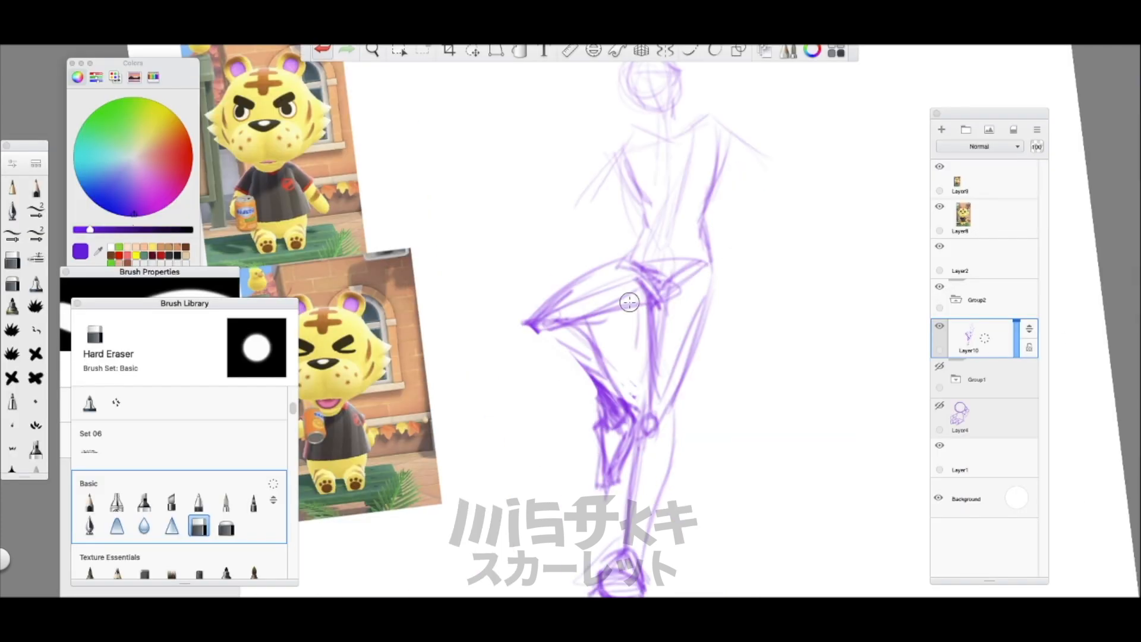
Redraw the grinning face, V-neck jersey with badge and waving hand over the stick figure.
click(143, 441)
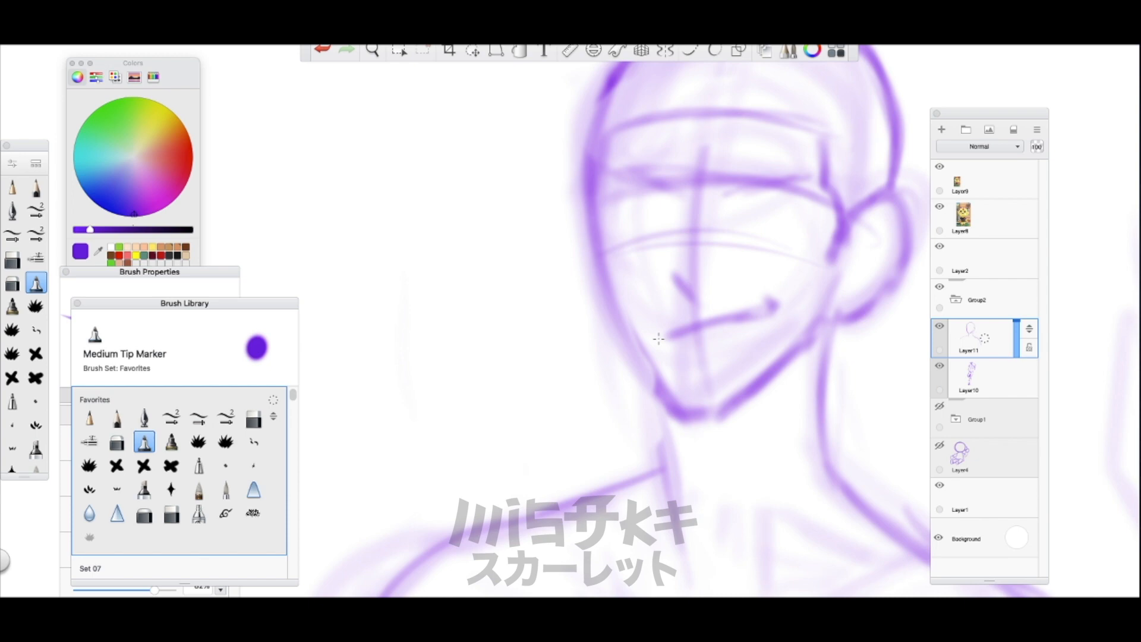
click(372, 49)
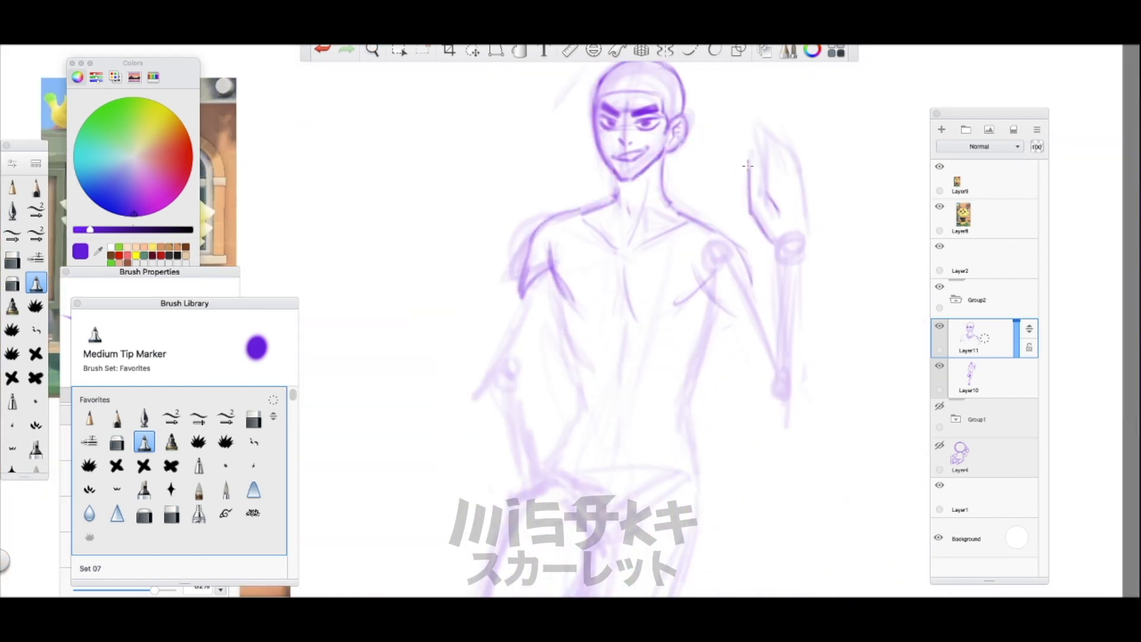
scroll(down, 3)
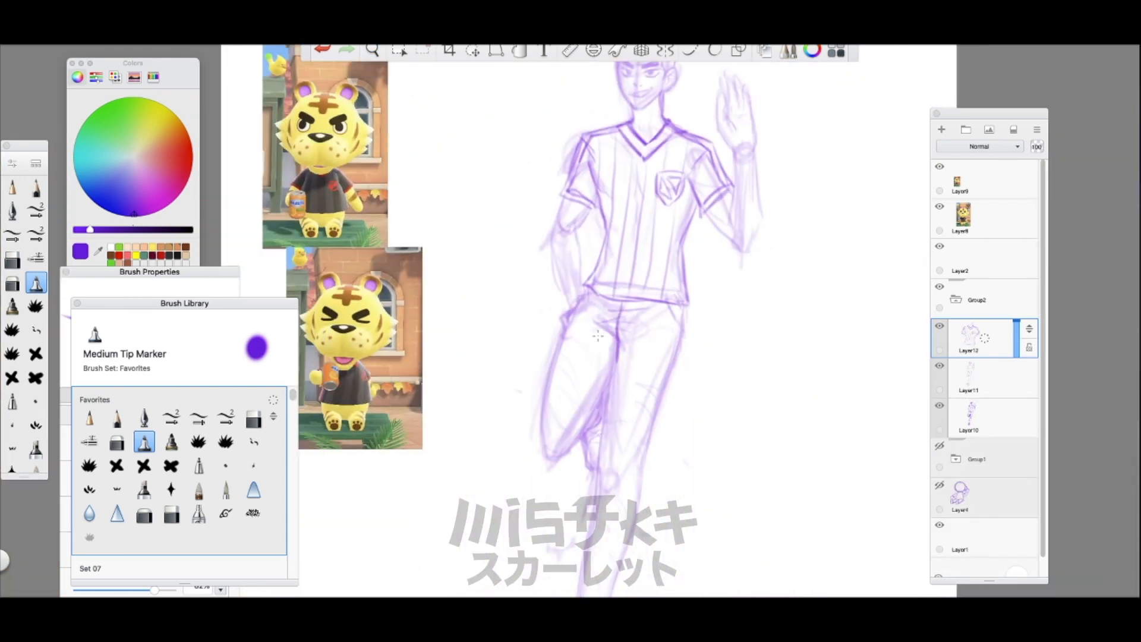
Ink spiky hair, face, waving hand, jersey and shoulder tiger plush in black lines.
click(117, 417)
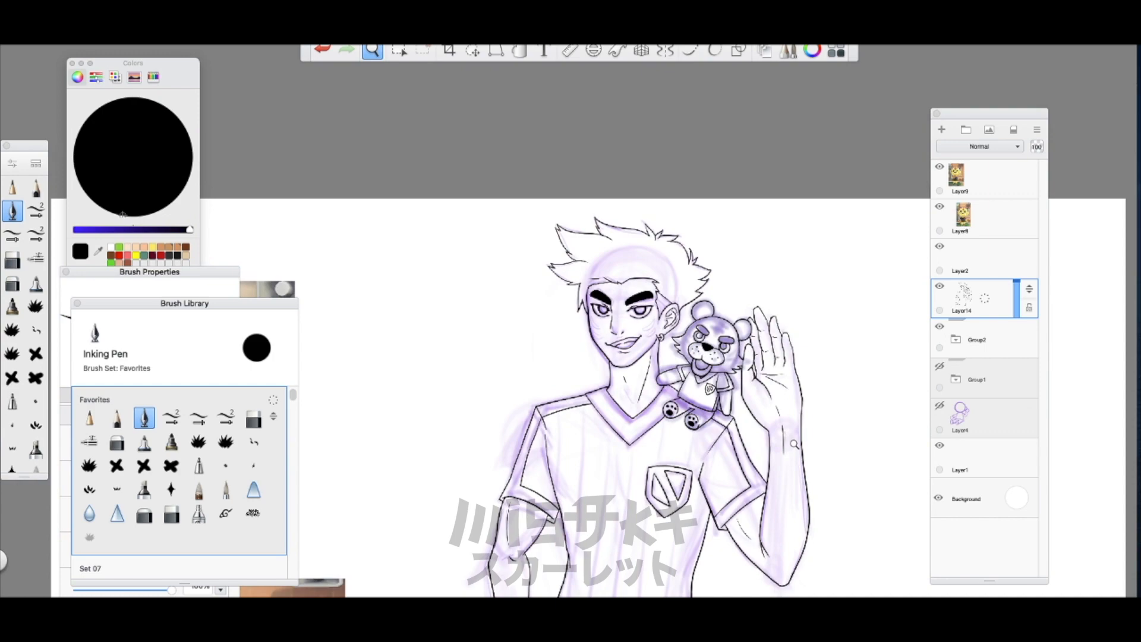
Ink the legs, fill the background blue, trim and badge red, plush yellow.
click(253, 417)
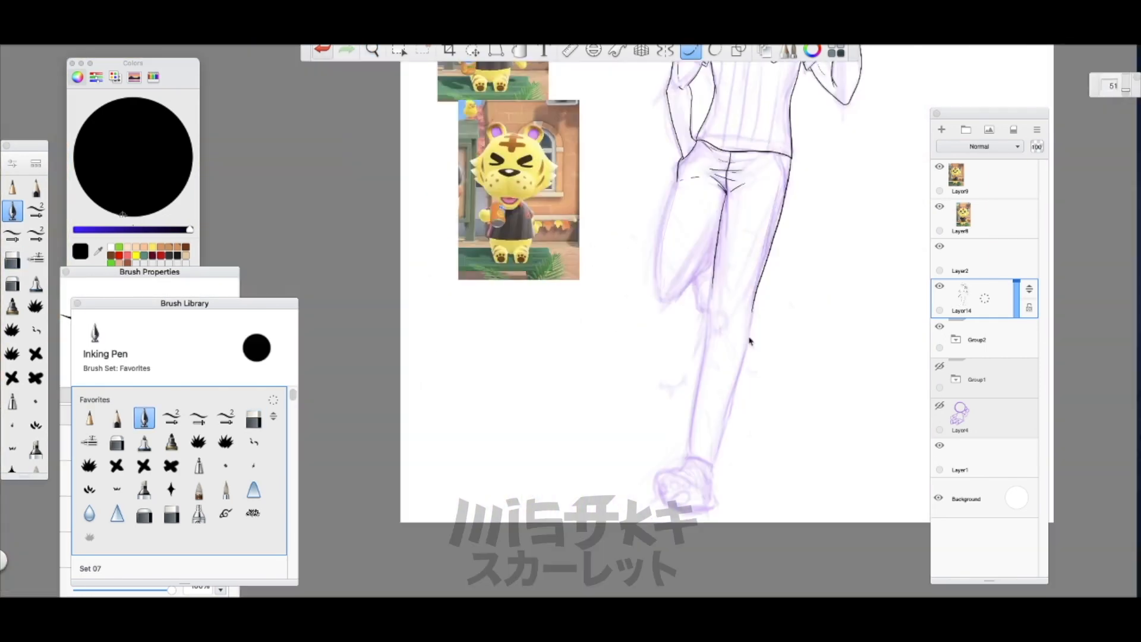
click(372, 49)
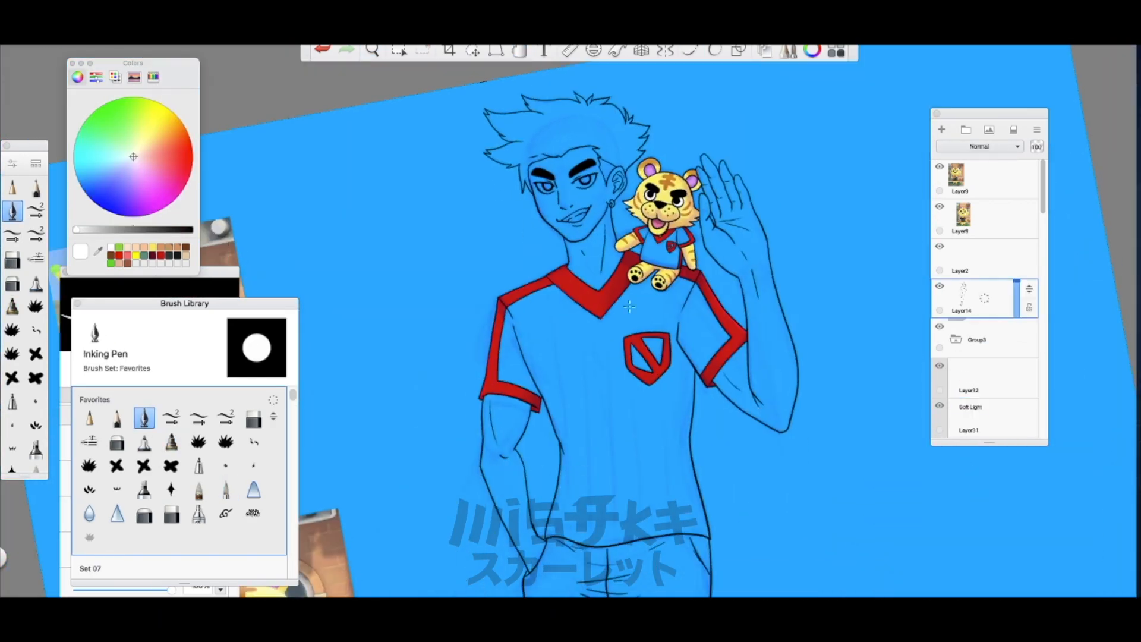
Paint the jersey black with grey stripes, tan skin, white teeth and dark red lips.
click(96, 75)
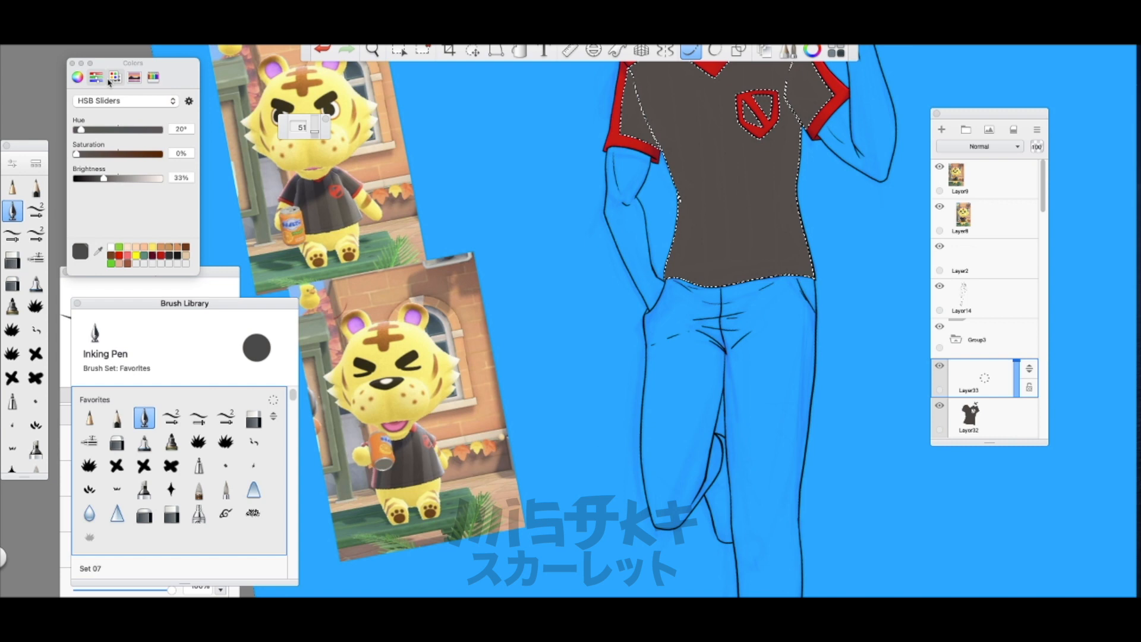
click(226, 417)
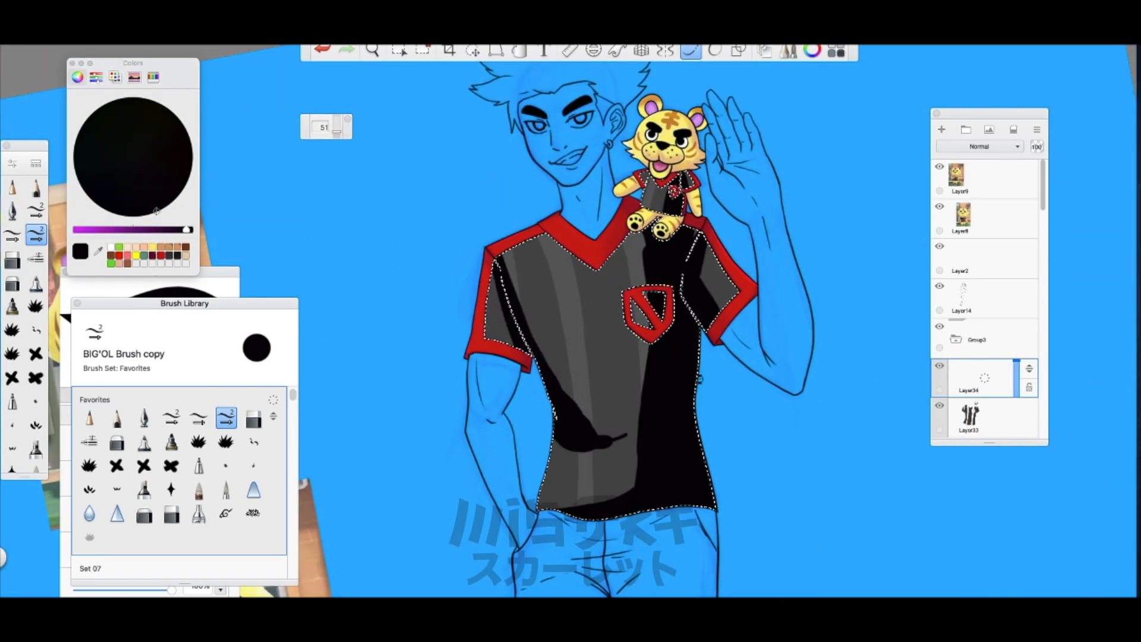
click(171, 441)
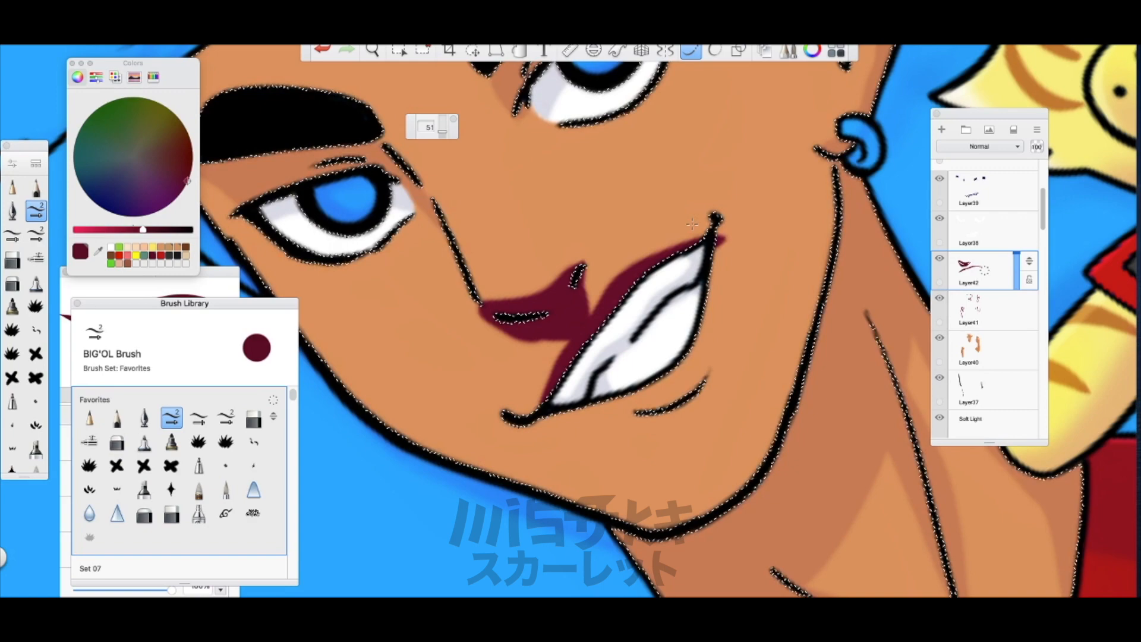
Paint blond hair with purple streaks, brown face markings, gold earring and shaded yellow tiger-striped pants.
click(143, 512)
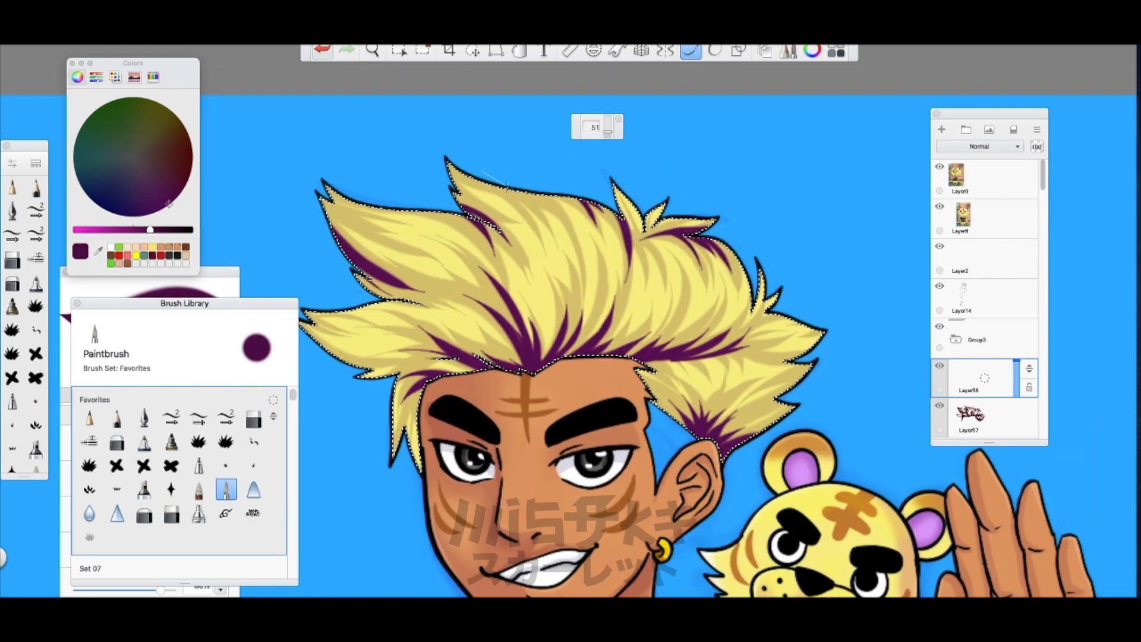
click(143, 418)
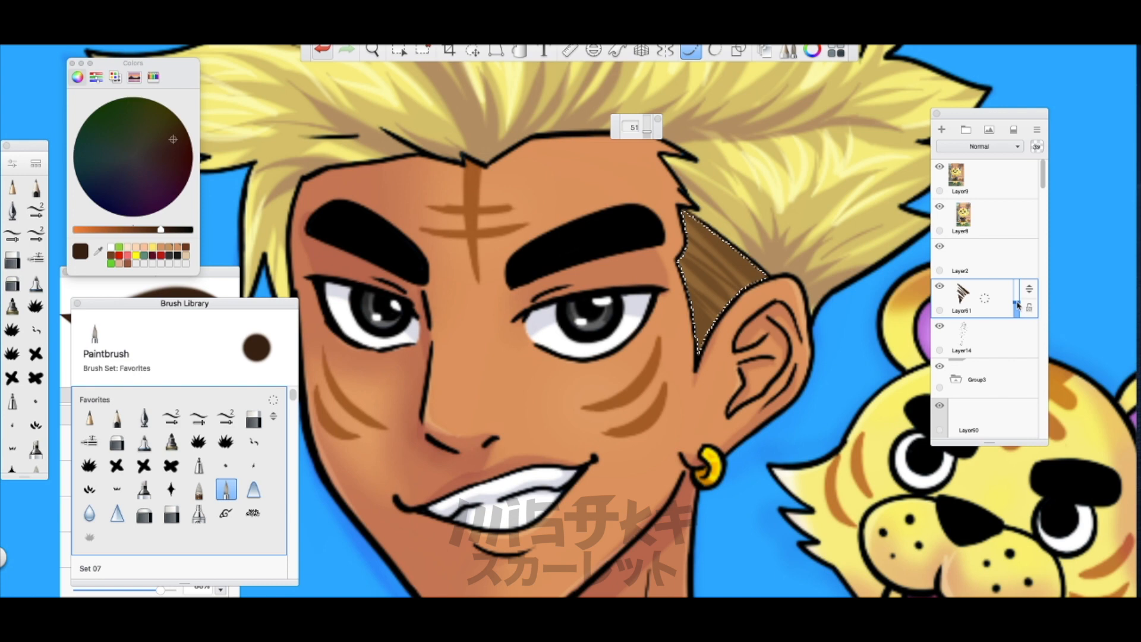
click(143, 417)
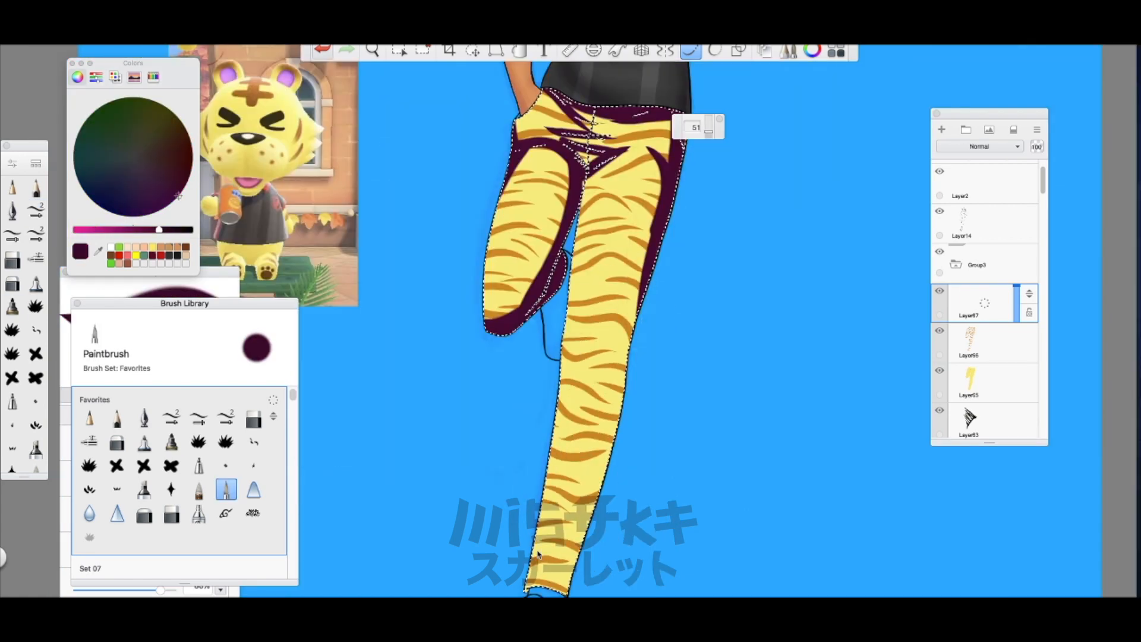
Blend the pants' dark purple shadows smoothly and add highlights with the Blending brush.
click(198, 489)
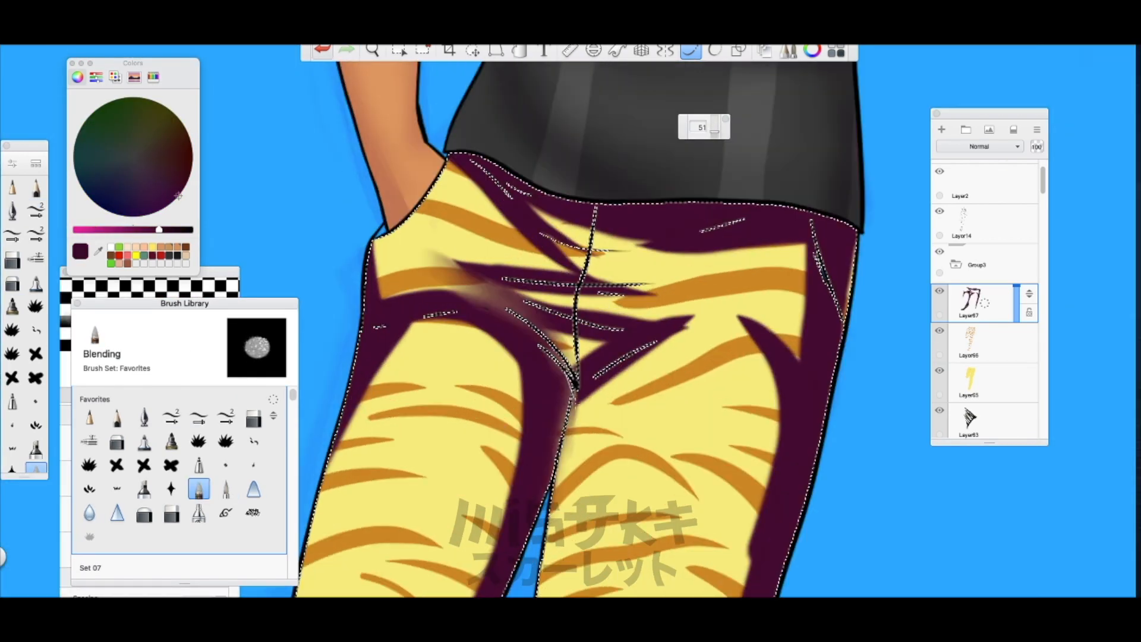
click(171, 441)
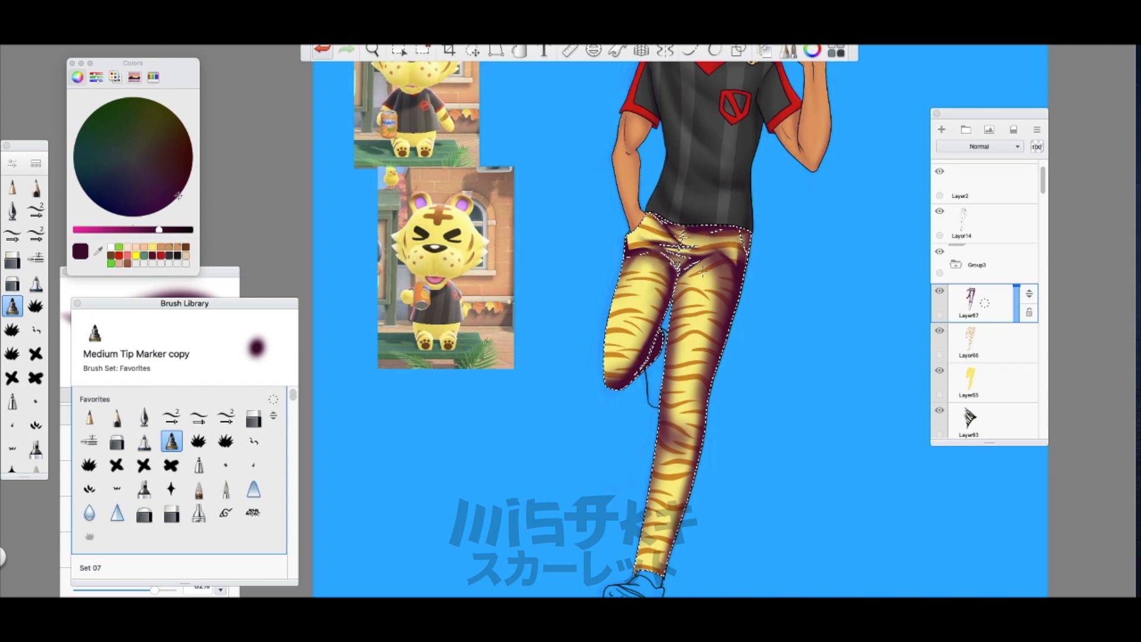
click(171, 417)
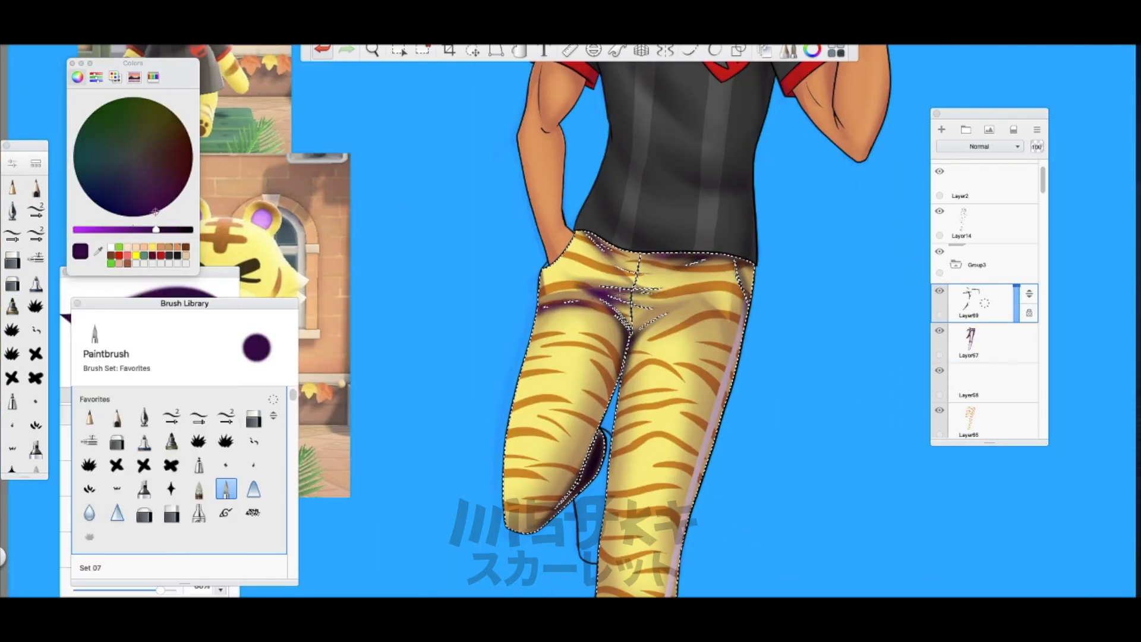
click(143, 440)
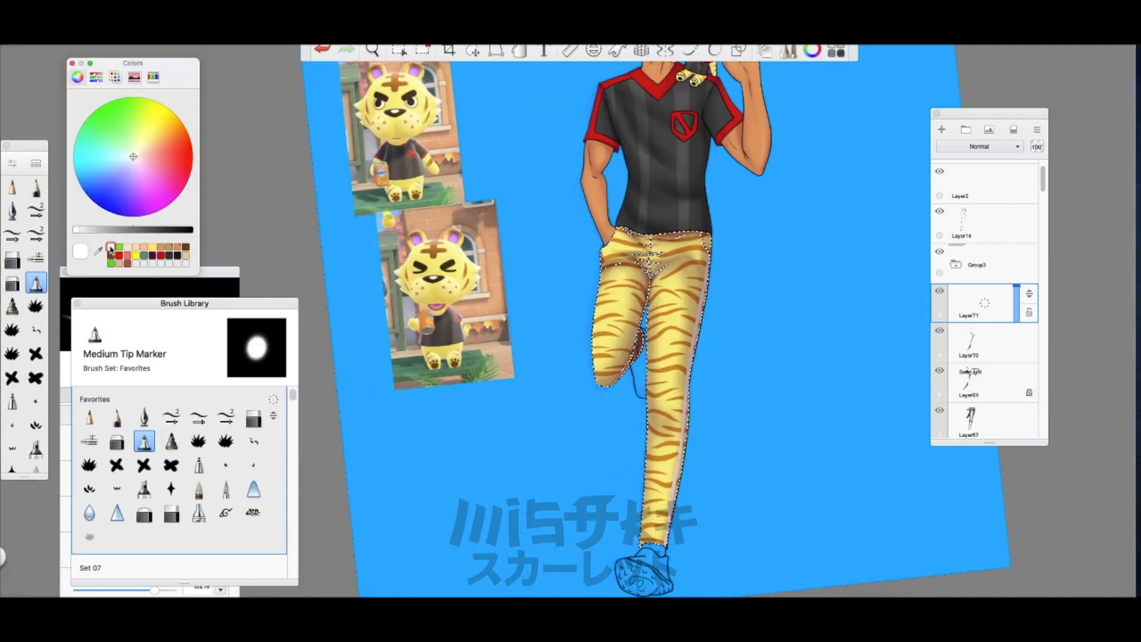